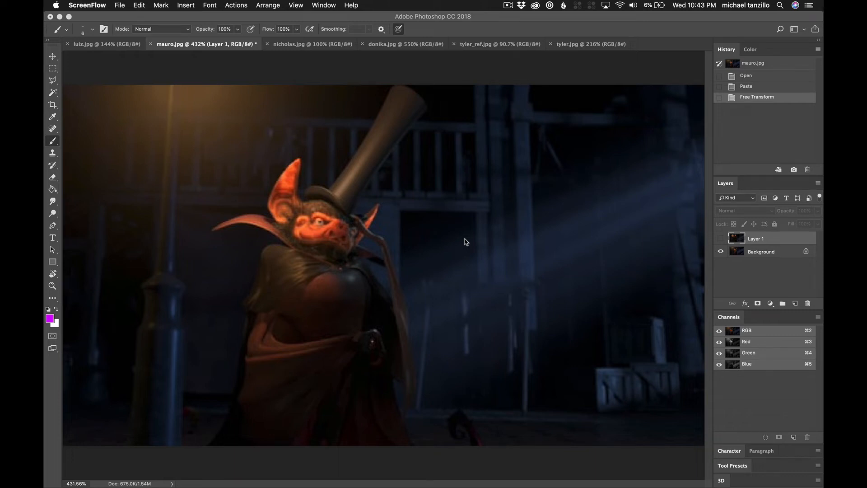
Flip between the bald character, eye close-up and bat renders, ending on the eye close-up
left_click(312, 43)
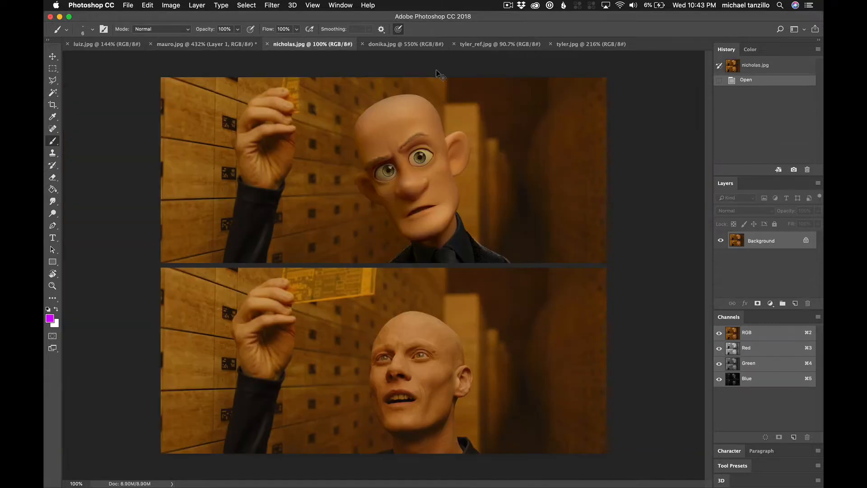
left_click(405, 44)
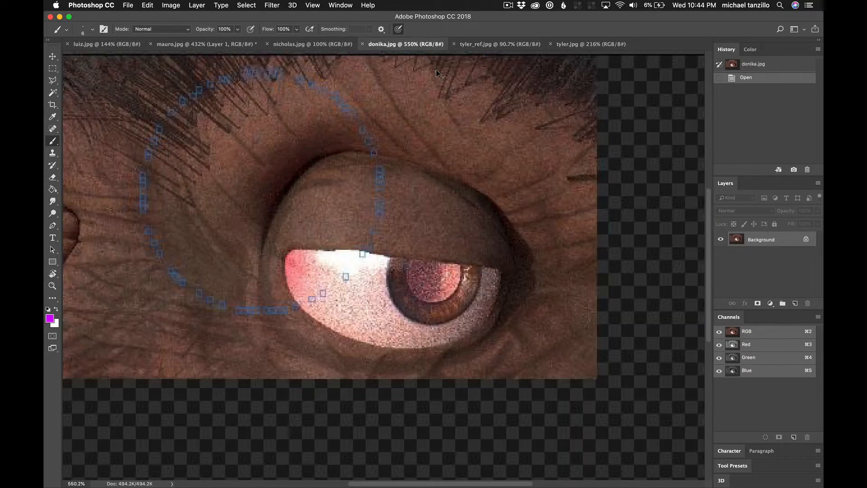
left_click(205, 43)
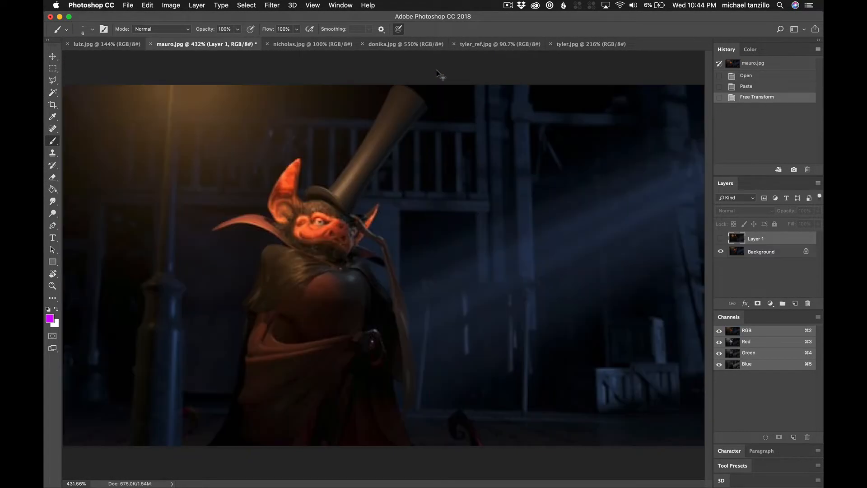
left_click(403, 44)
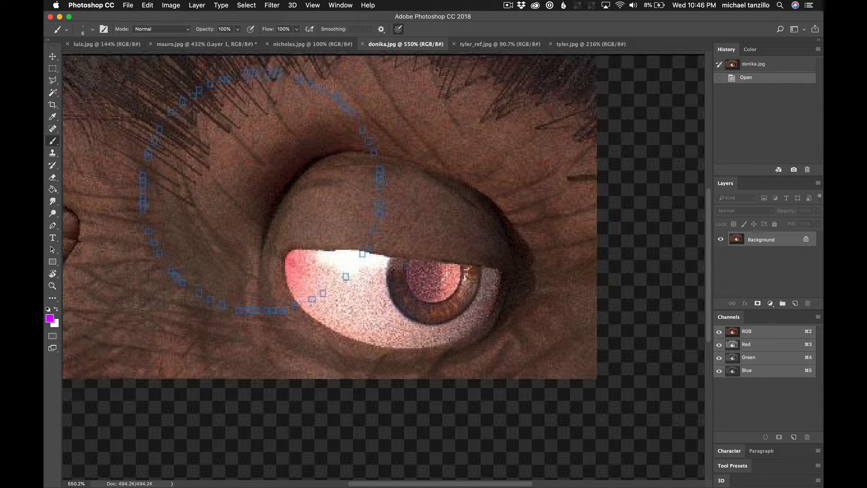
mouse_move(65, 37)
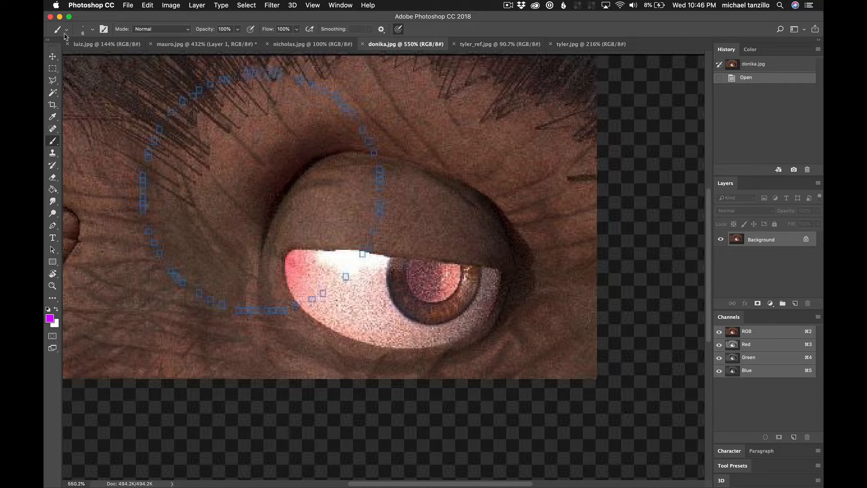
Flip through the bat render and alley reference collage, landing on the bald character comparison
left_click(205, 44)
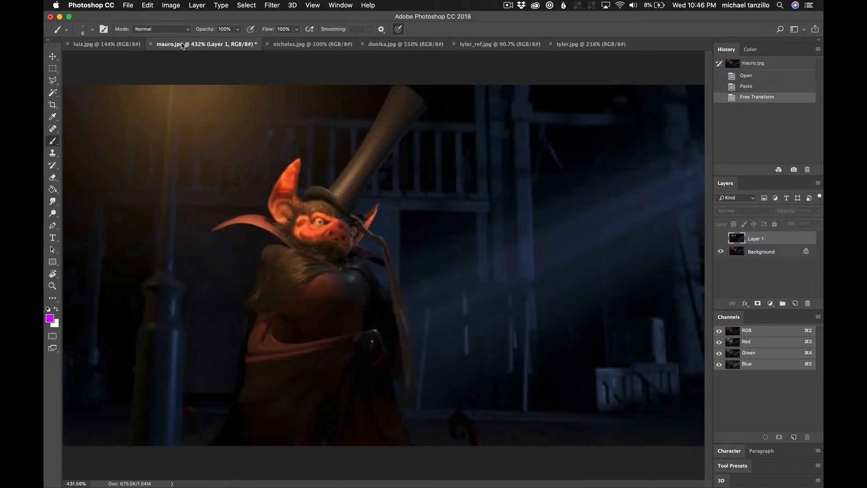
left_click(495, 43)
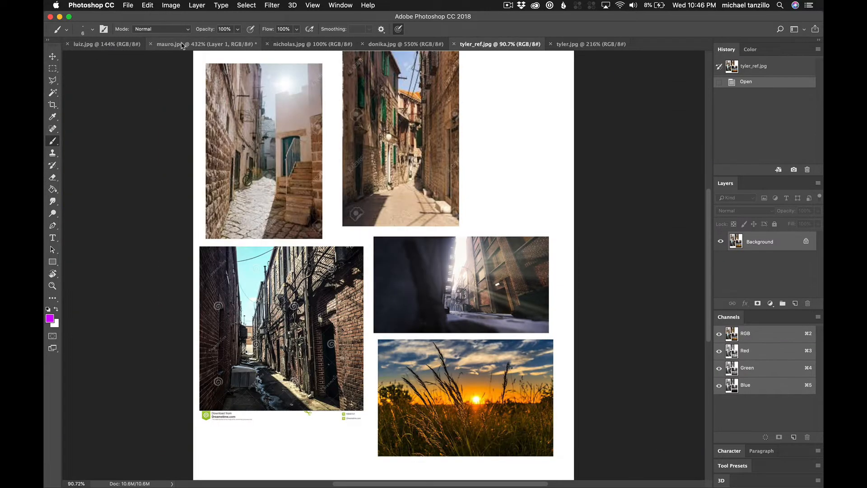
left_click(169, 43)
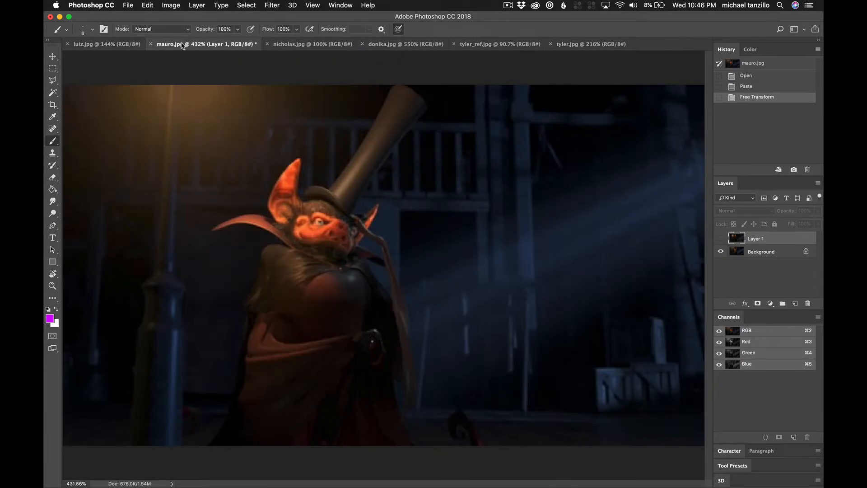
left_click(311, 43)
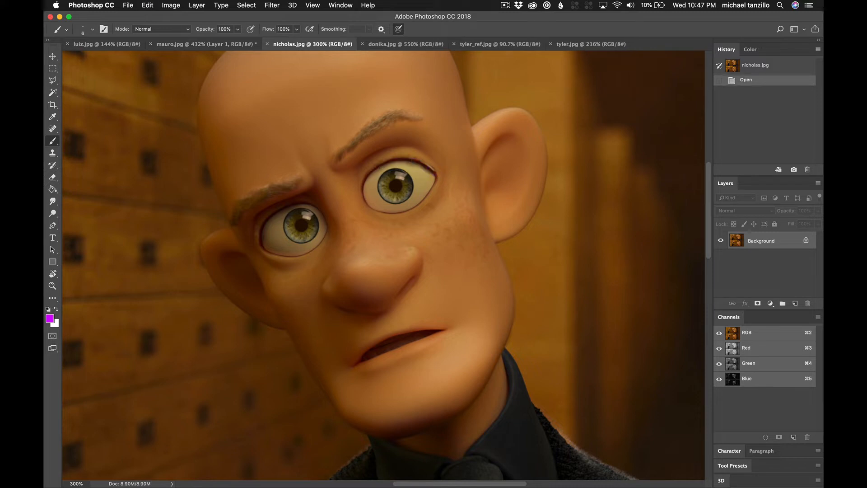
mouse_move(225, 258)
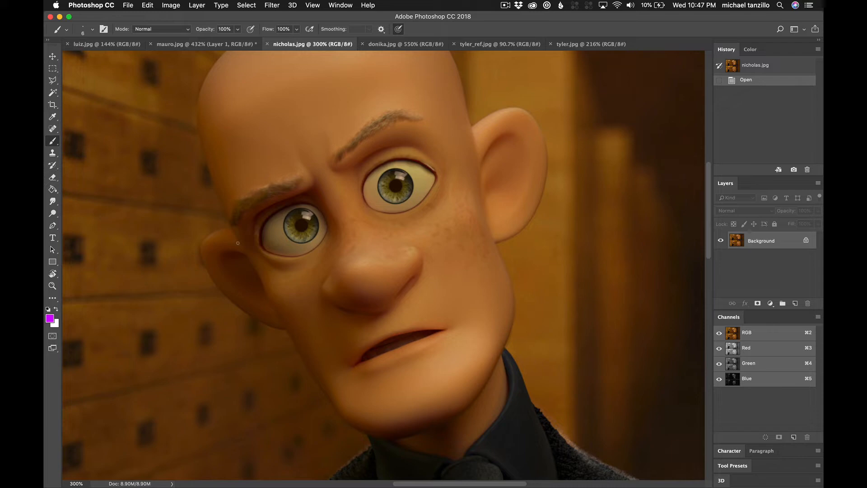
Scroll down to the live-action reference face and back up to the CG face
scroll("down", 3)
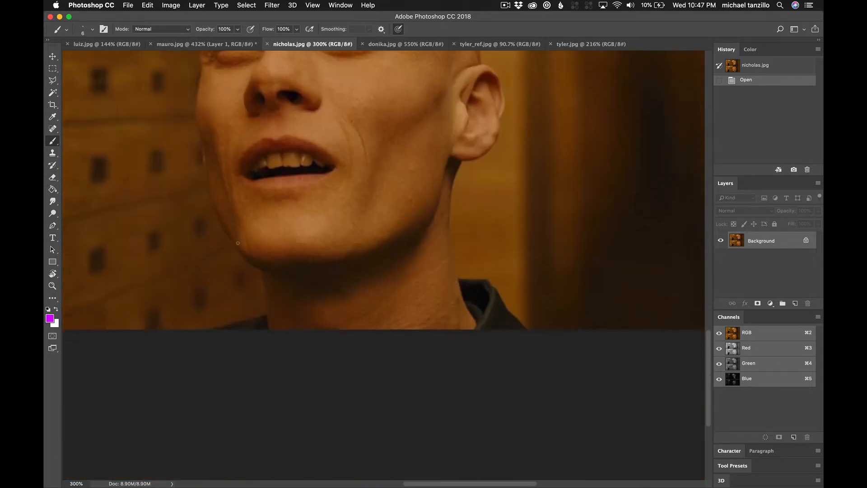
scroll("up", 3)
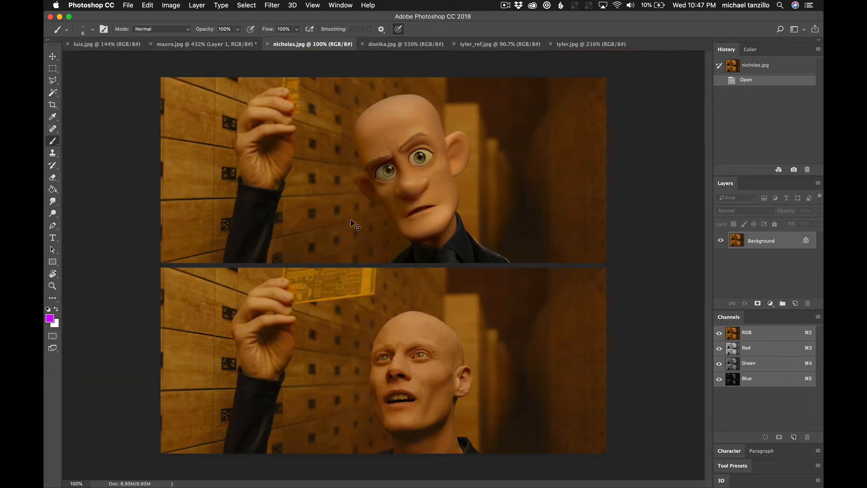
mouse_move(352, 223)
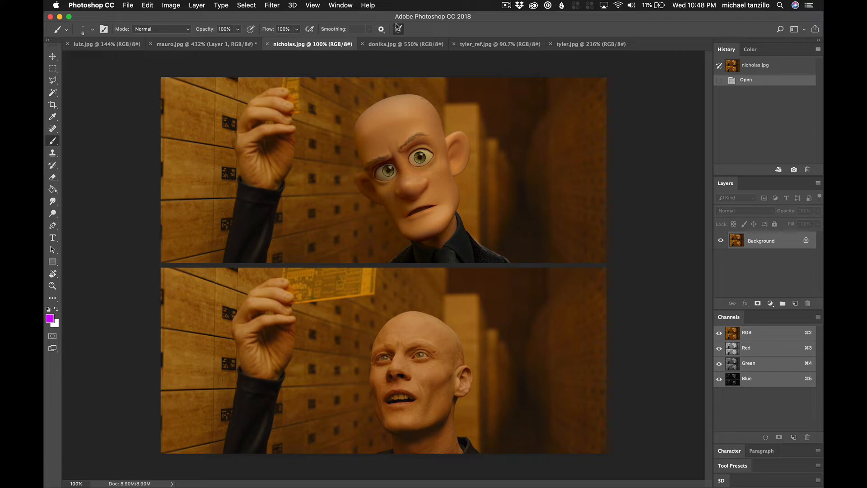
mouse_move(271, 47)
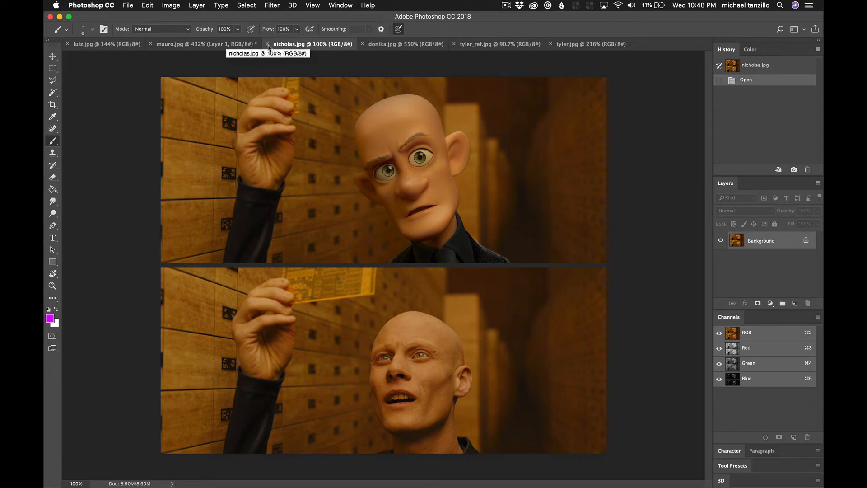
Close the bald comparison, toggle the vampire reference layer over the bat render, leaving it hidden
left_click(268, 43)
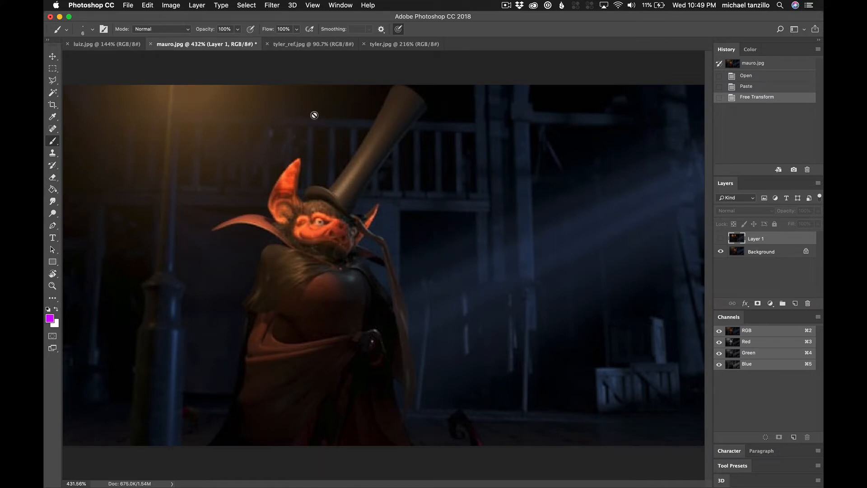
mouse_move(472, 245)
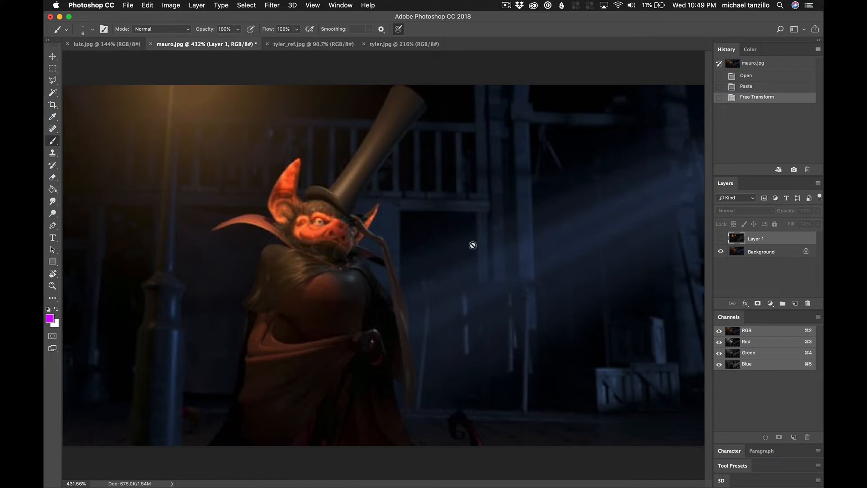
left_click(720, 238)
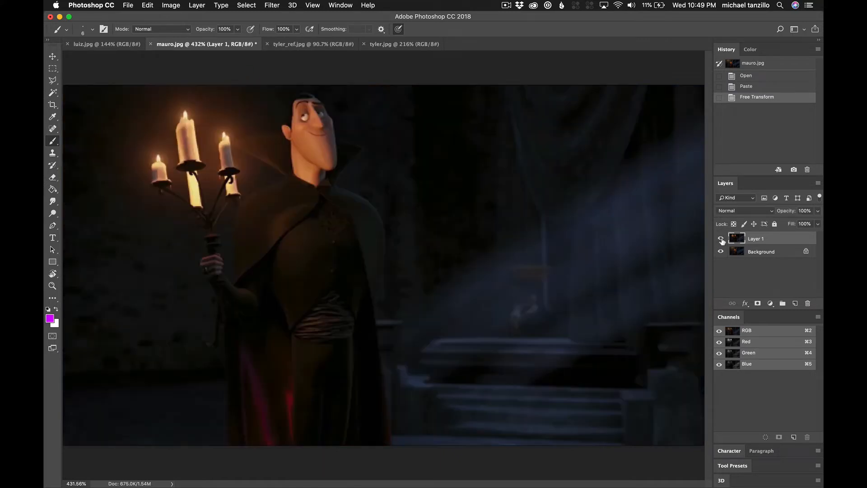
left_click(721, 238)
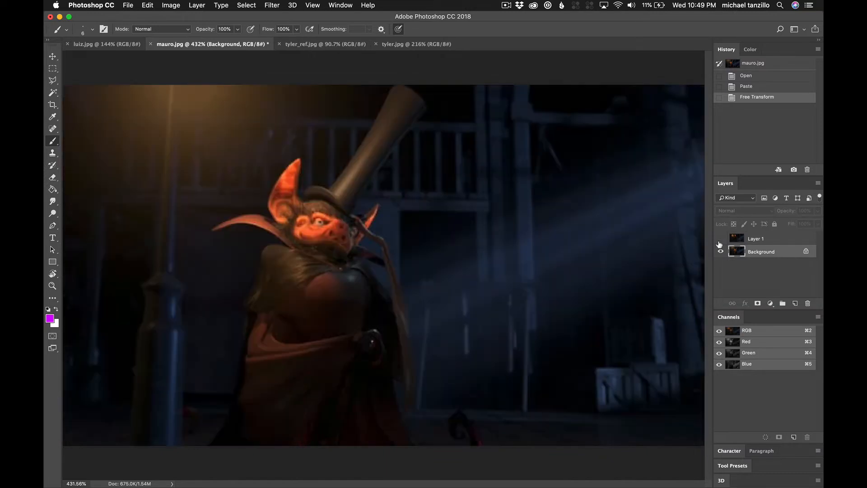
left_click(720, 238)
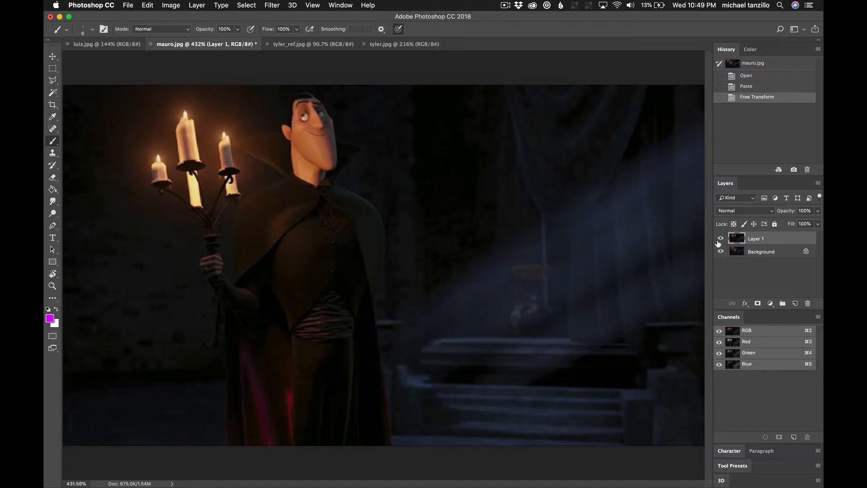
left_click(720, 238)
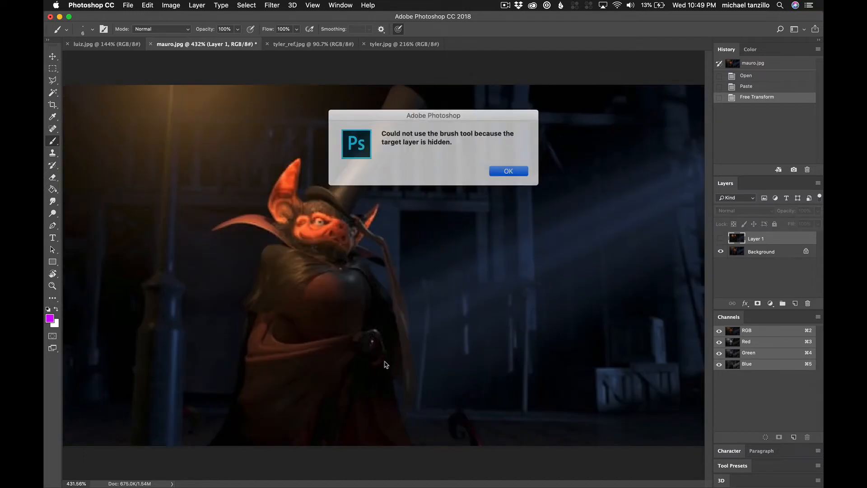
left_click(507, 170)
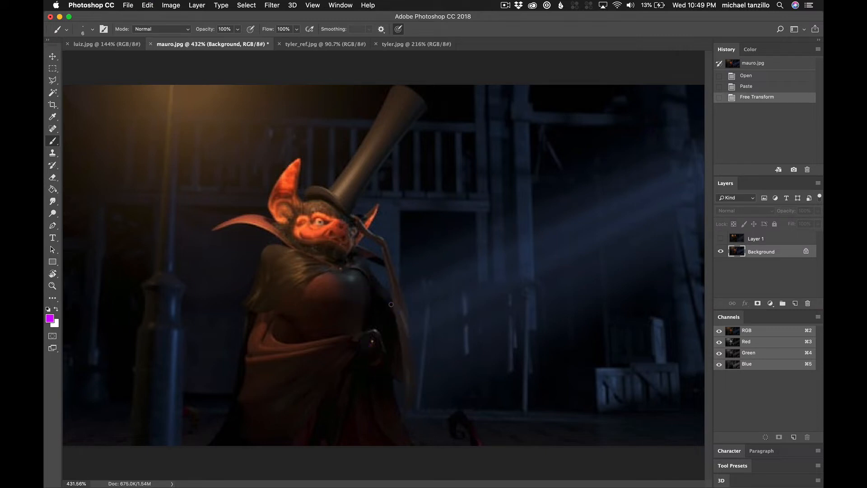
mouse_move(688, 240)
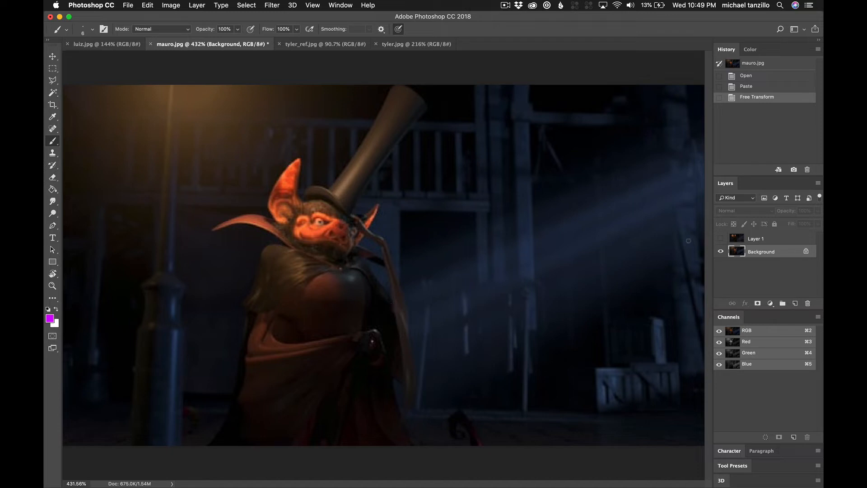
mouse_move(642, 188)
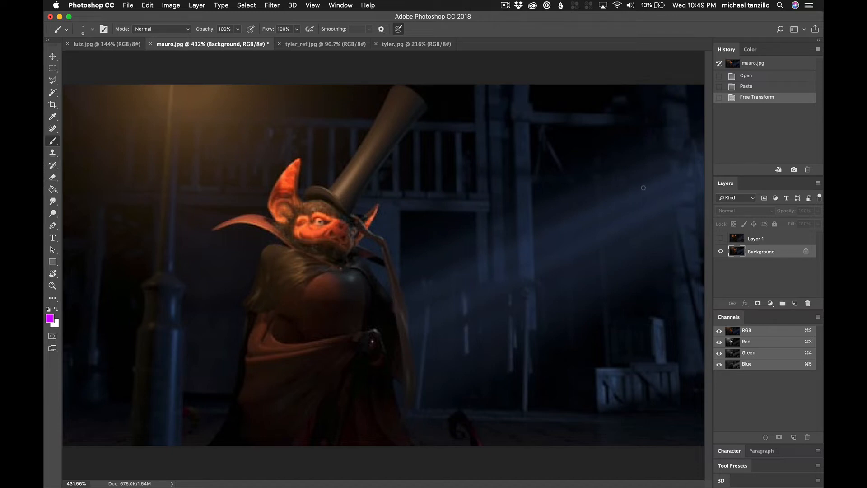
mouse_move(637, 222)
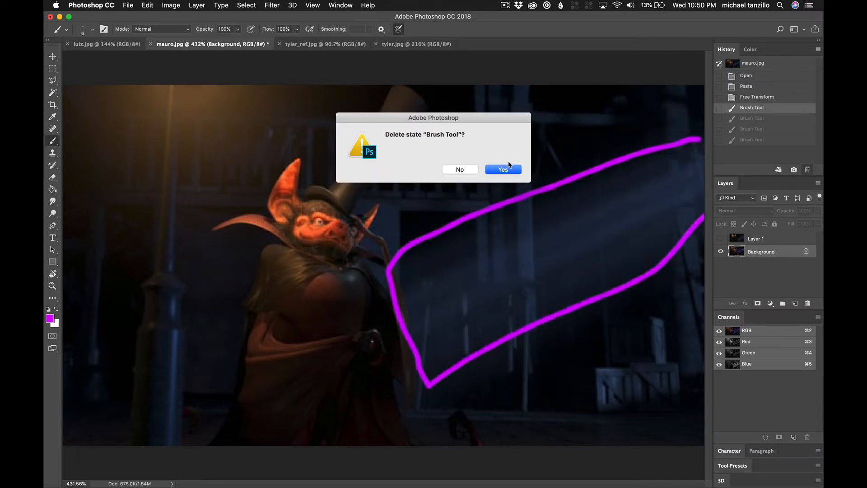
Delete the purple outline brush strokes from History and add a fresh empty layer
left_click(502, 169)
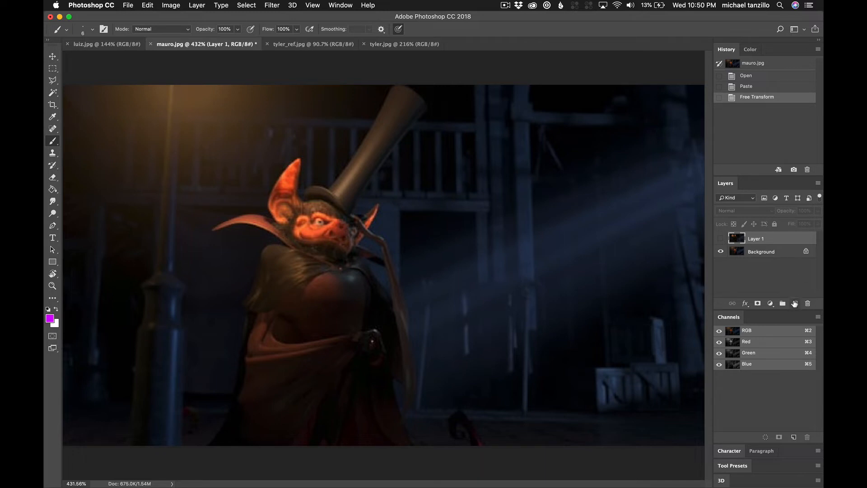
left_click(794, 303)
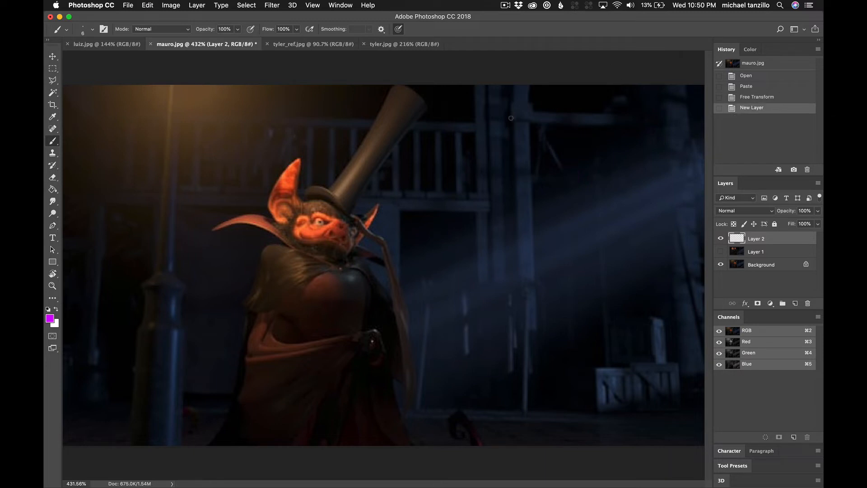
mouse_move(420, 238)
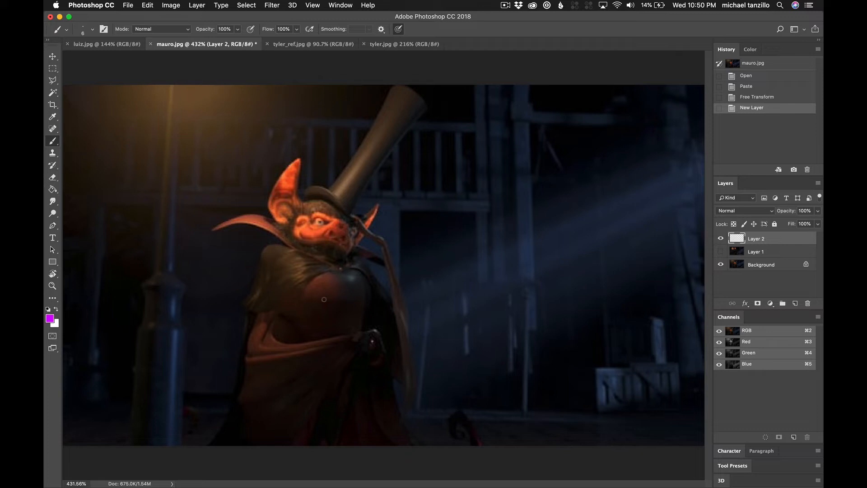
mouse_move(179, 110)
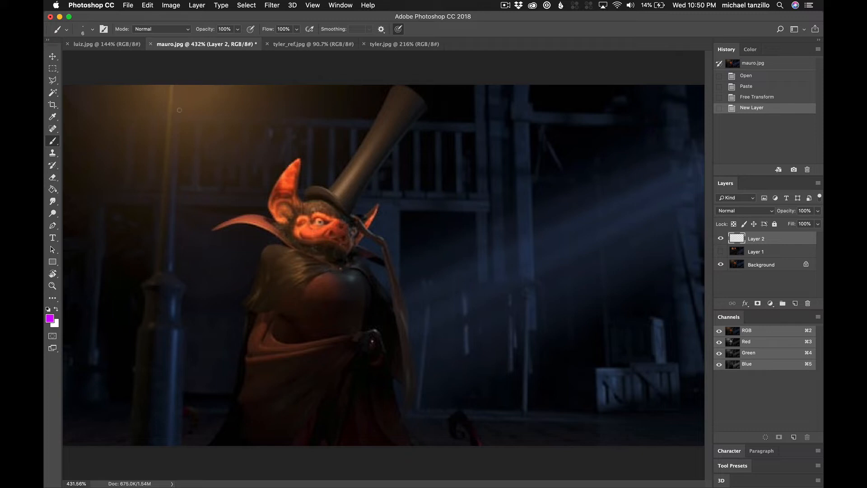
mouse_move(198, 163)
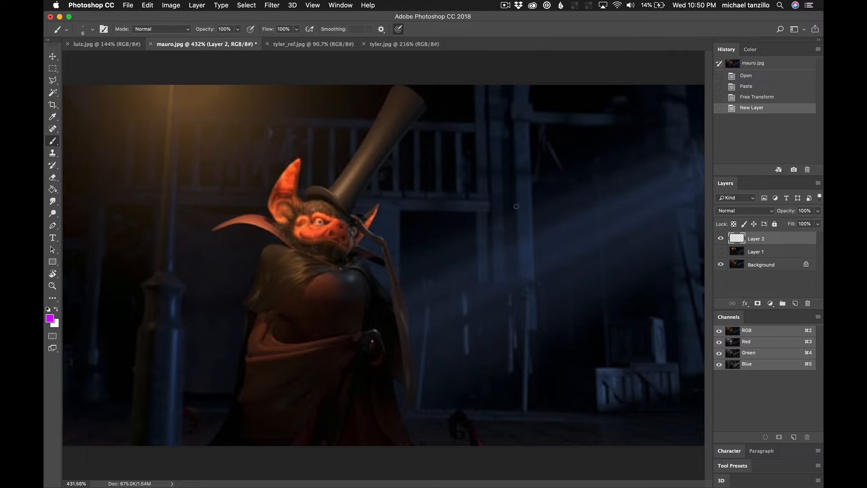
mouse_move(592, 283)
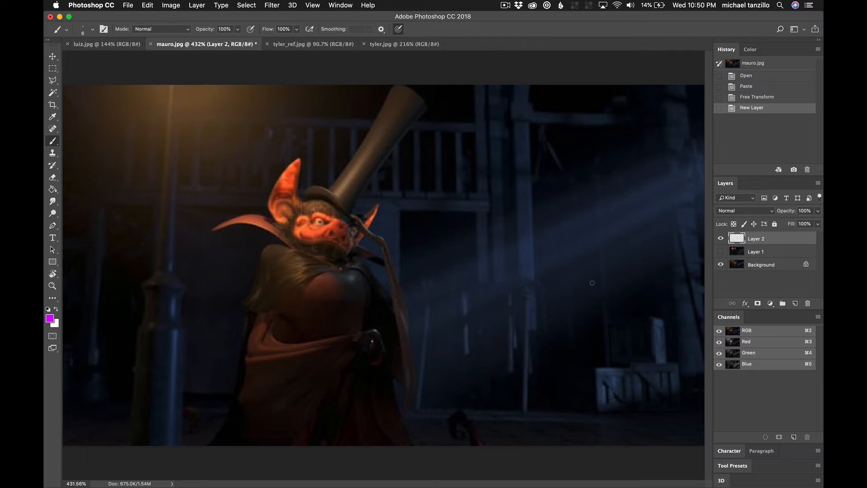
mouse_move(752, 210)
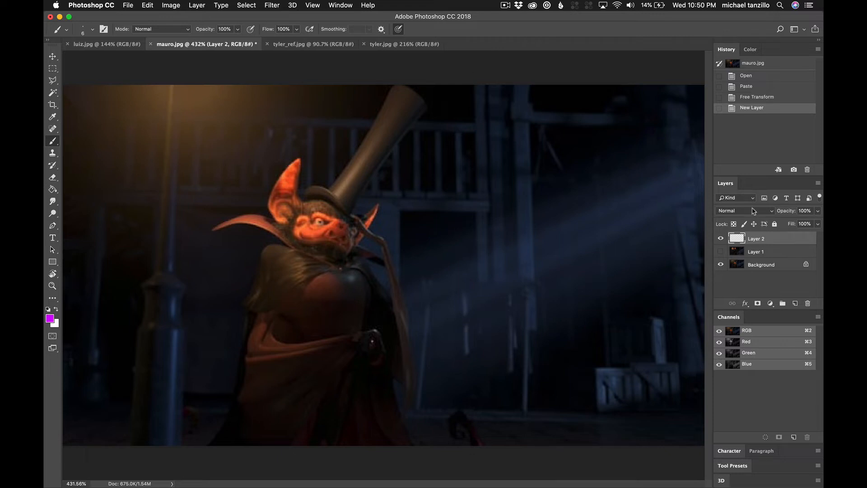
Add Layer 2 above the bat scene in the Layers panel
left_click(719, 255)
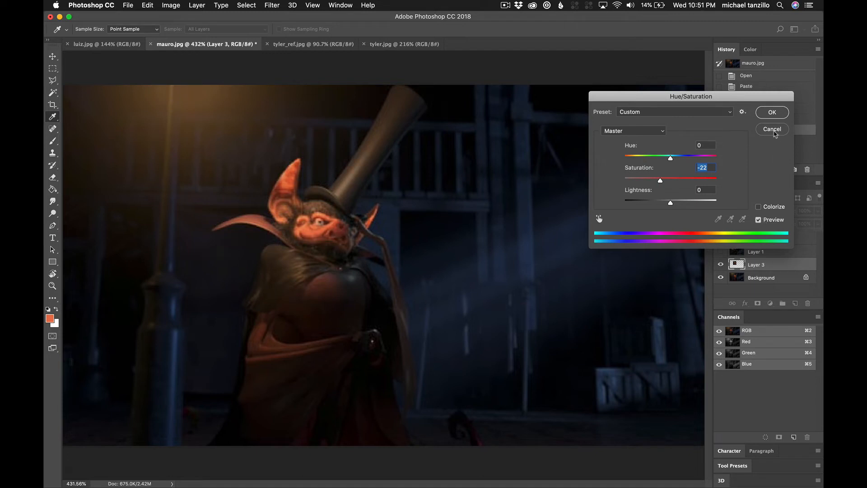
Apply the −22 saturation reduction to the pasted Layer 3 copy of the render
left_click(772, 112)
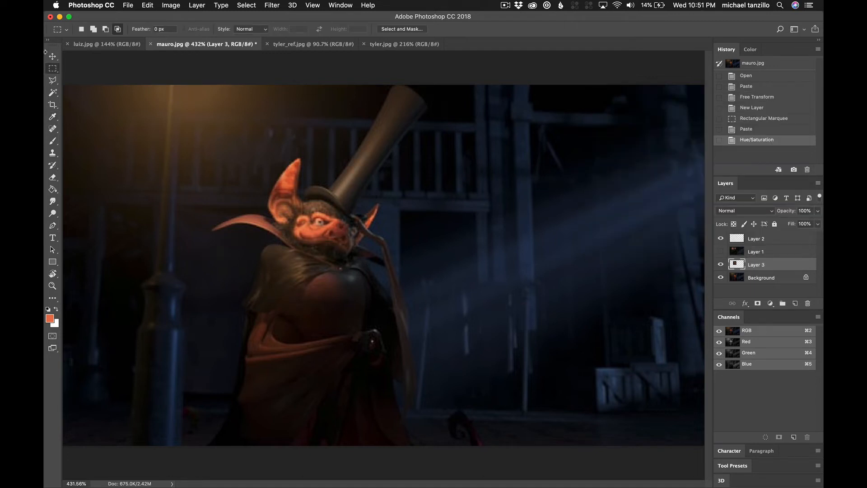
left_click(53, 141)
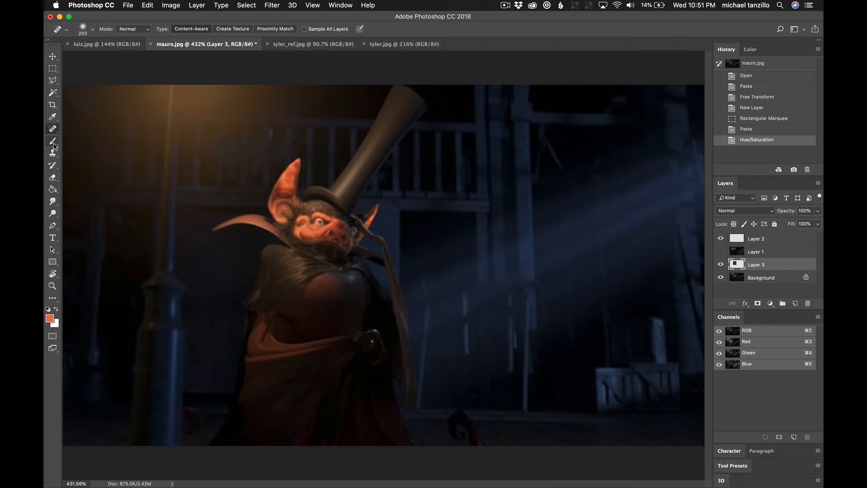
Switch to the Brush tool and bring up the foreground colour picker
left_click(52, 141)
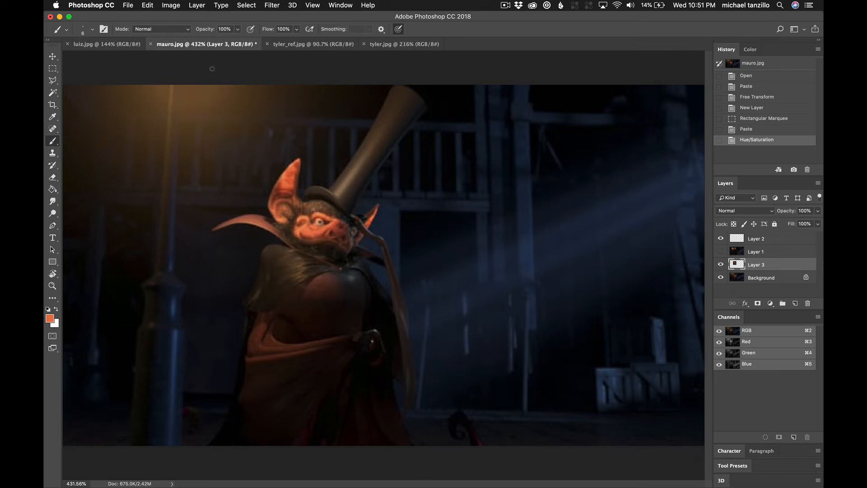
mouse_move(230, 90)
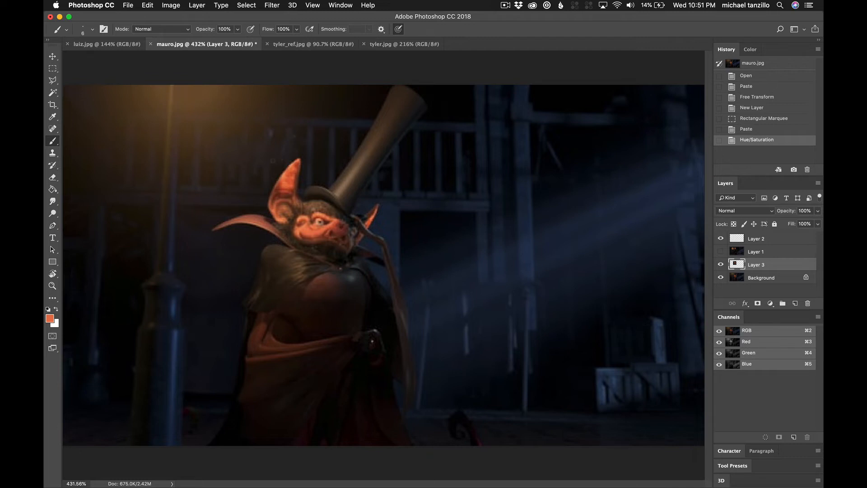
mouse_move(385, 111)
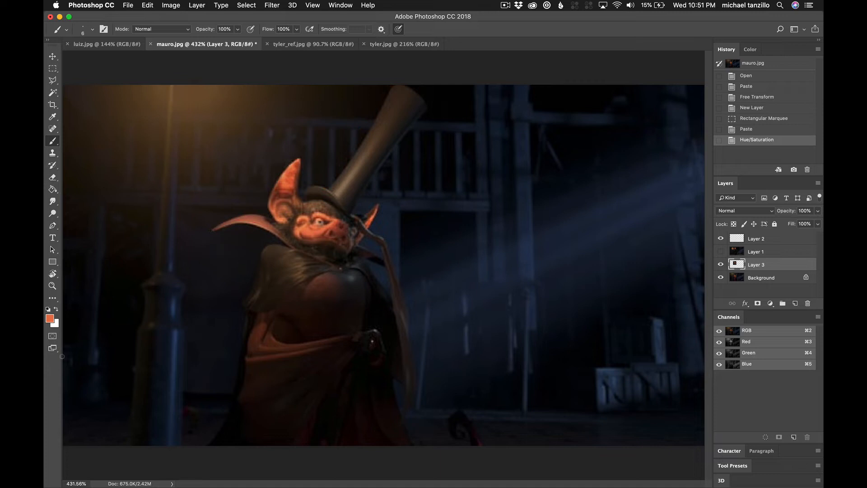
left_click(51, 317)
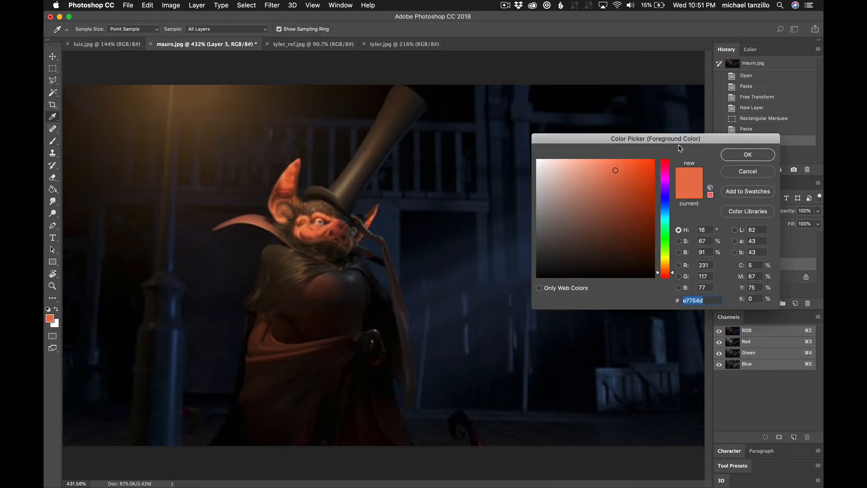
Choose bright red as the foreground painting colour
left_click(747, 154)
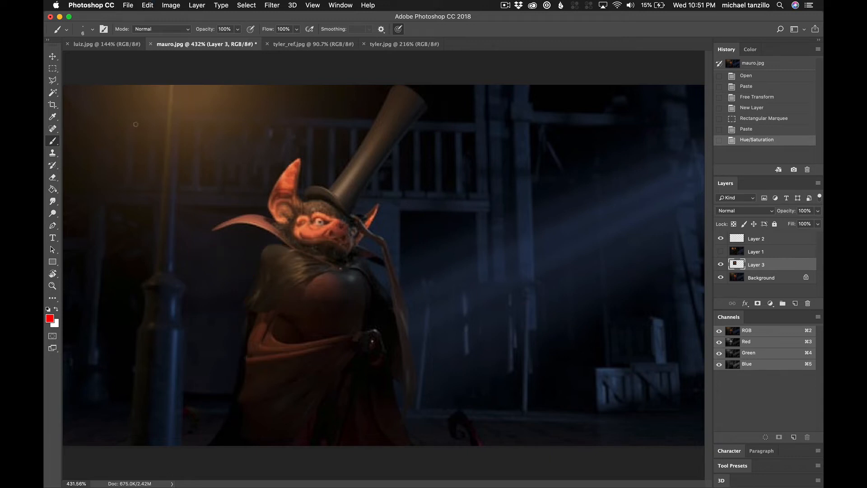
mouse_move(312, 197)
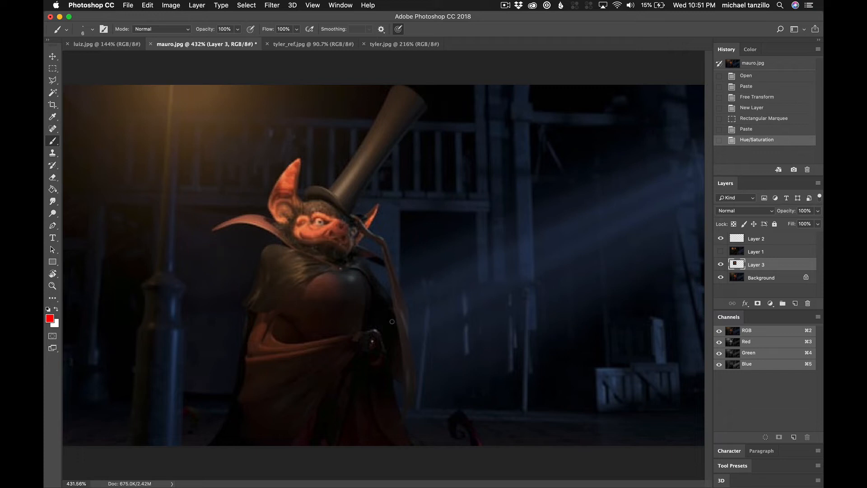
mouse_move(408, 180)
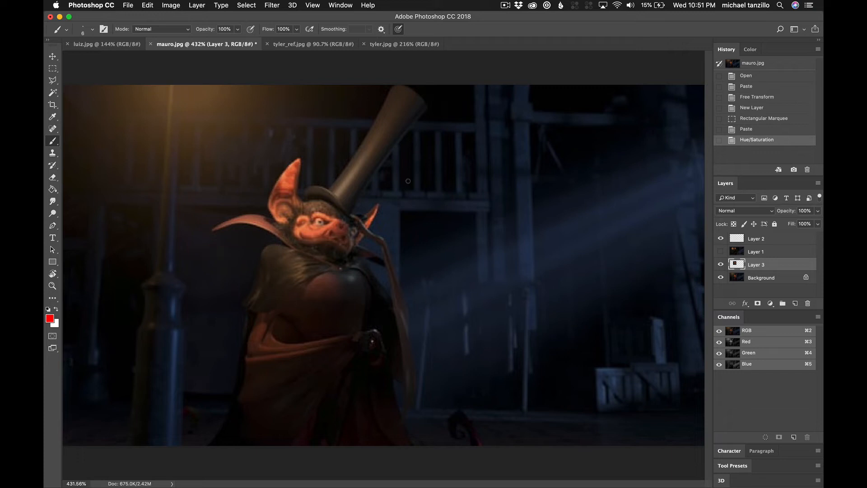
mouse_move(383, 146)
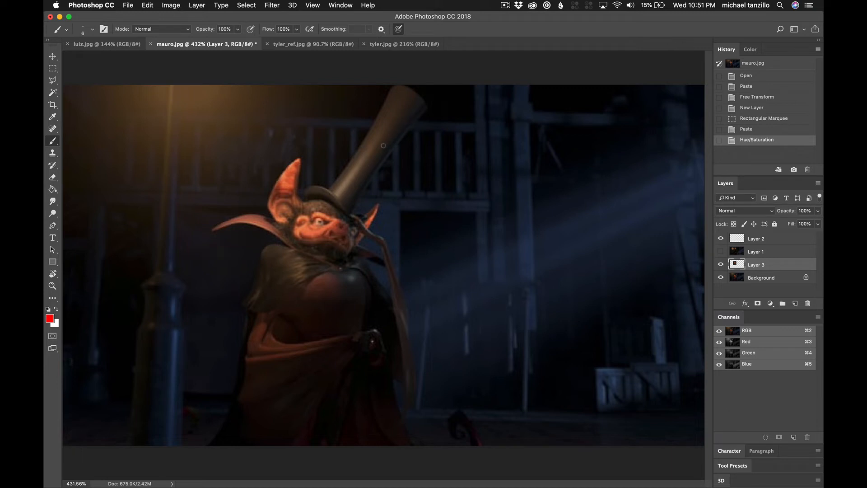
mouse_move(427, 93)
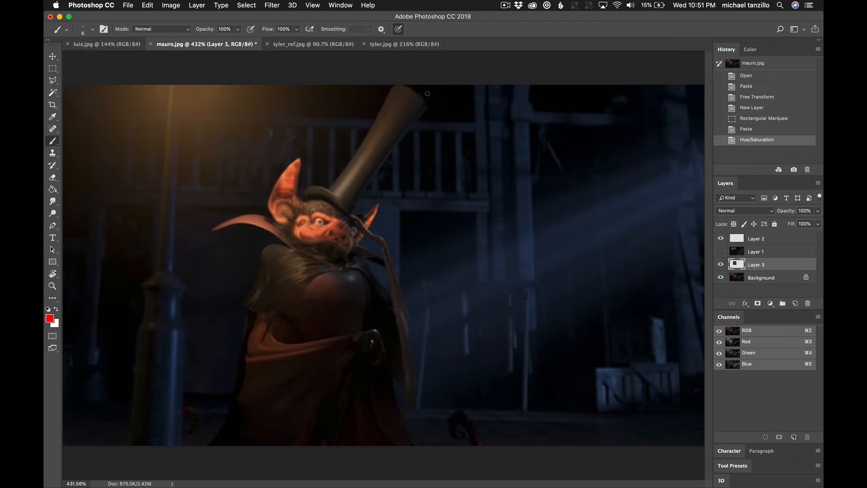
mouse_move(415, 102)
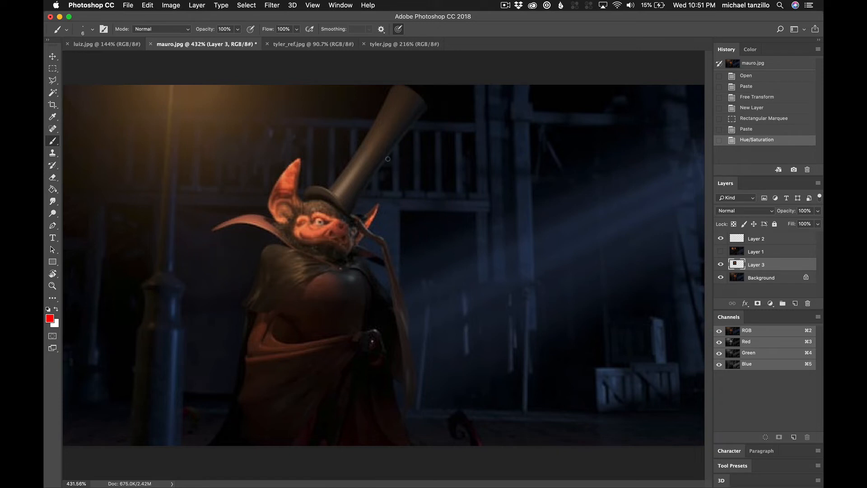
mouse_move(405, 125)
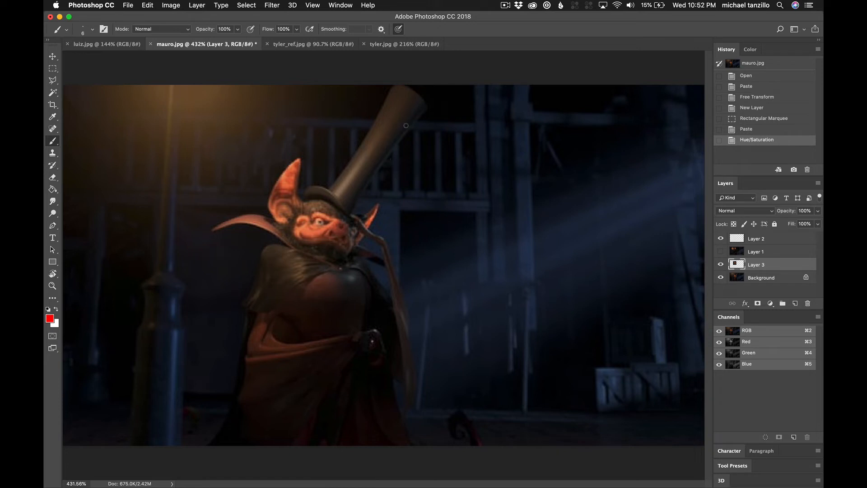
Close the bat render without saving, leaving the forest campsite render showing
left_click(256, 43)
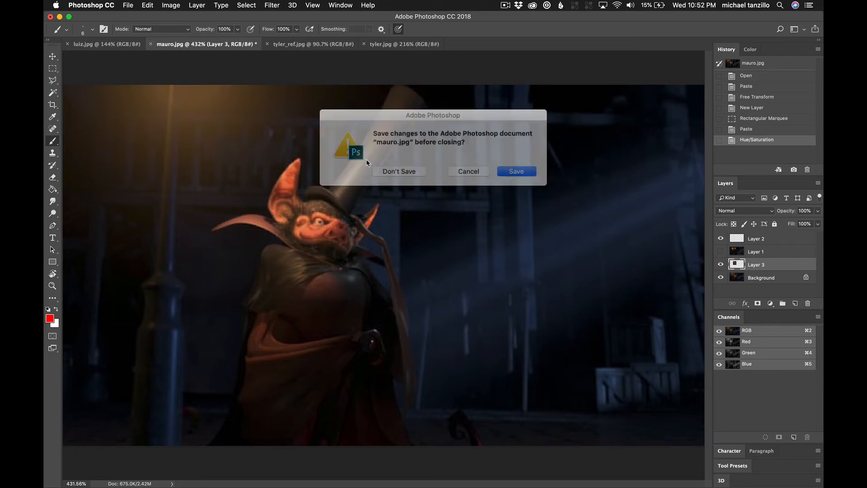
left_click(398, 171)
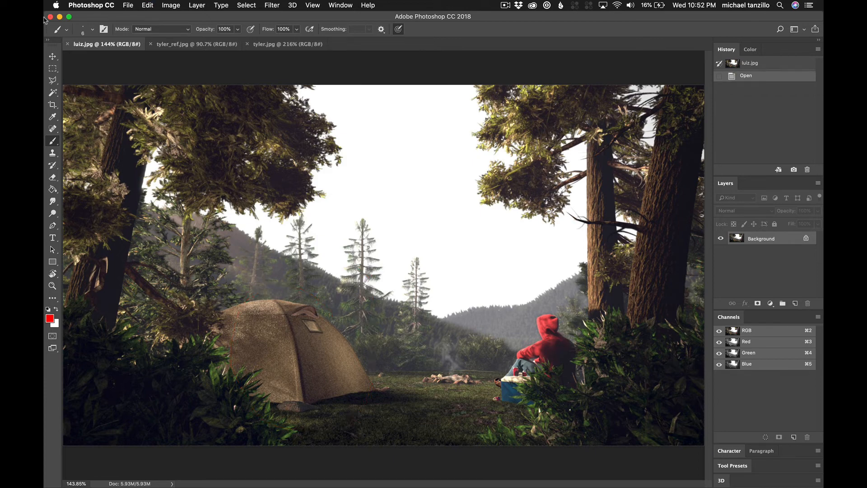
Brighten the pasted campsite section with Levels, checking it against the unbrightened scene
left_click(52, 68)
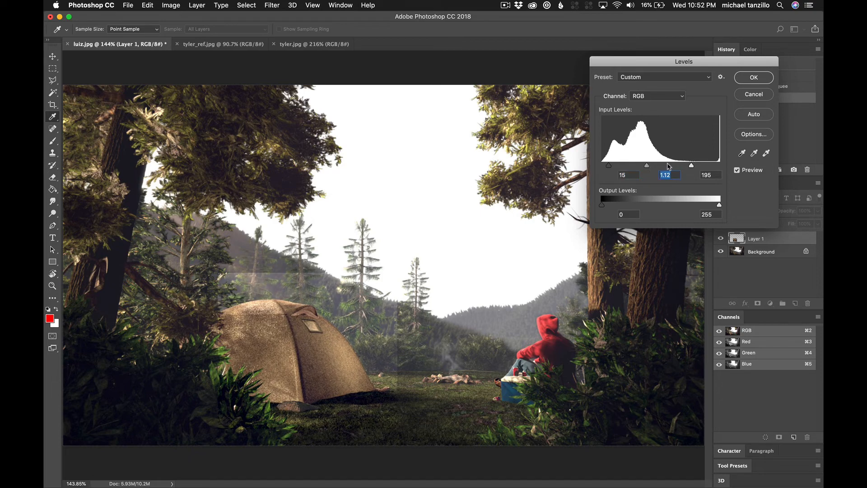
left_click(737, 169)
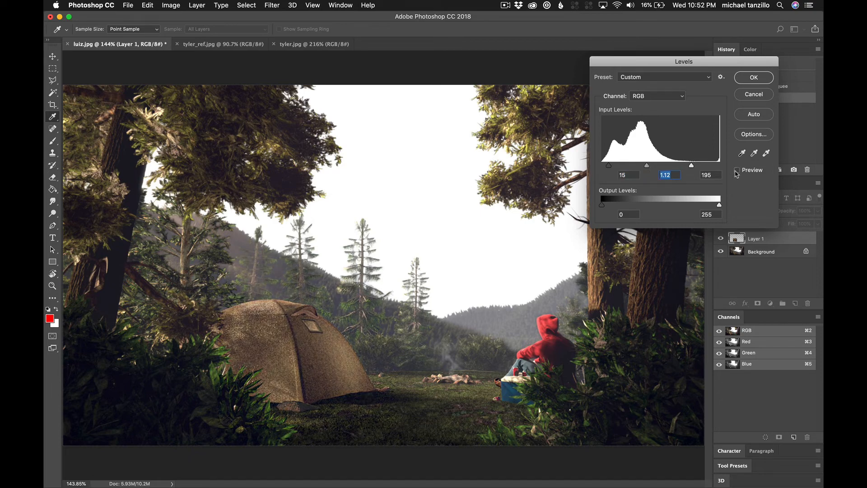
left_click(753, 77)
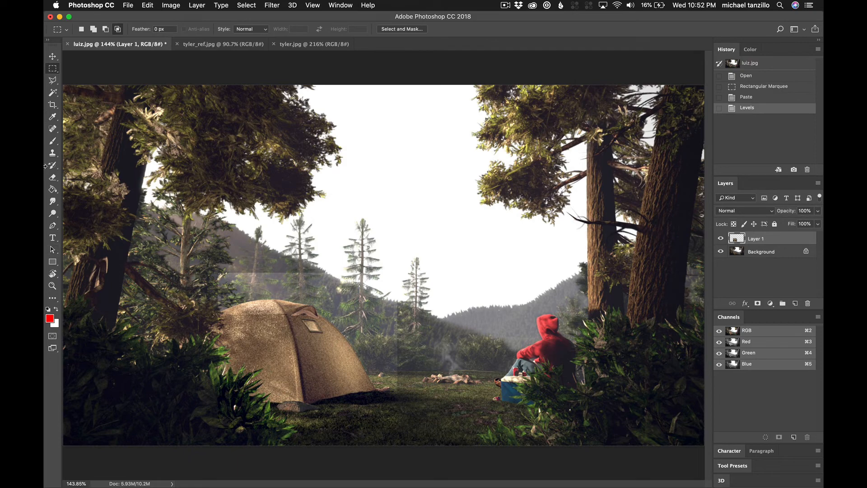
Erase the brightened layer's edges to blend it in, toggling its visibility to compare
left_click(53, 177)
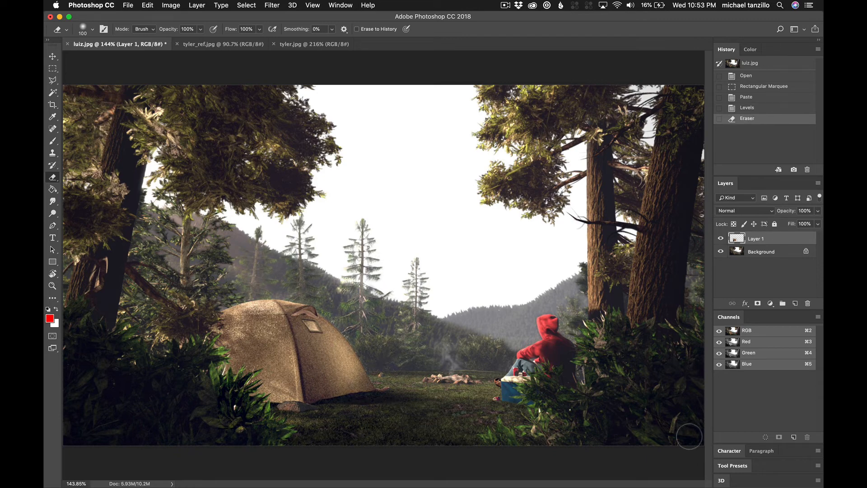
left_click(721, 238)
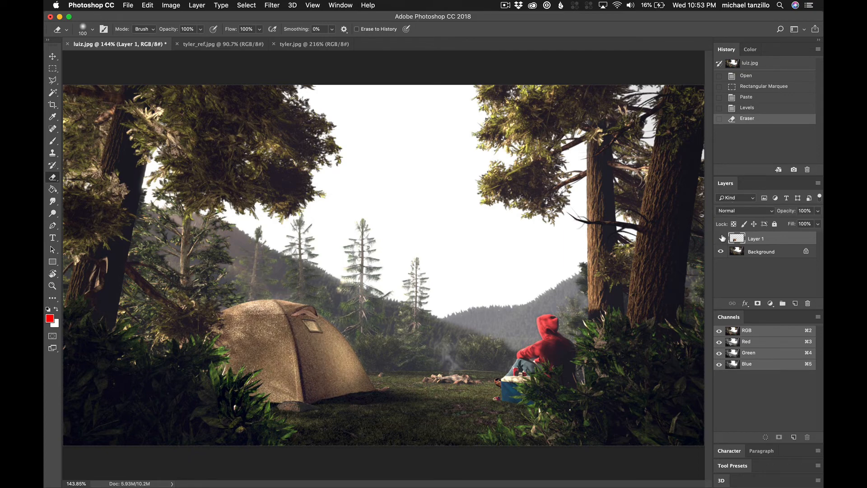
left_click(720, 238)
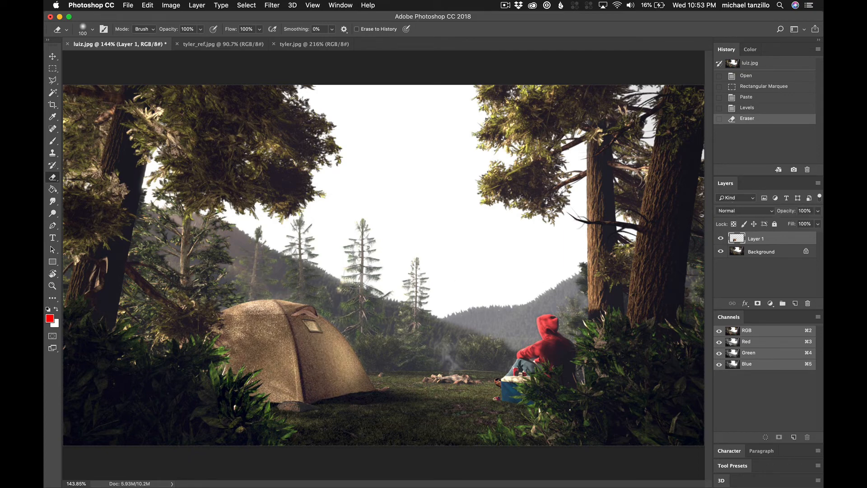
left_click(365, 281)
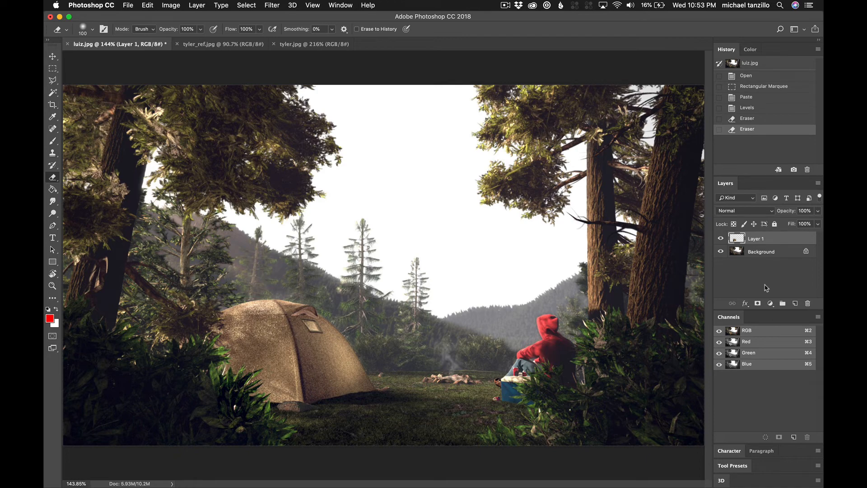
mouse_move(523, 254)
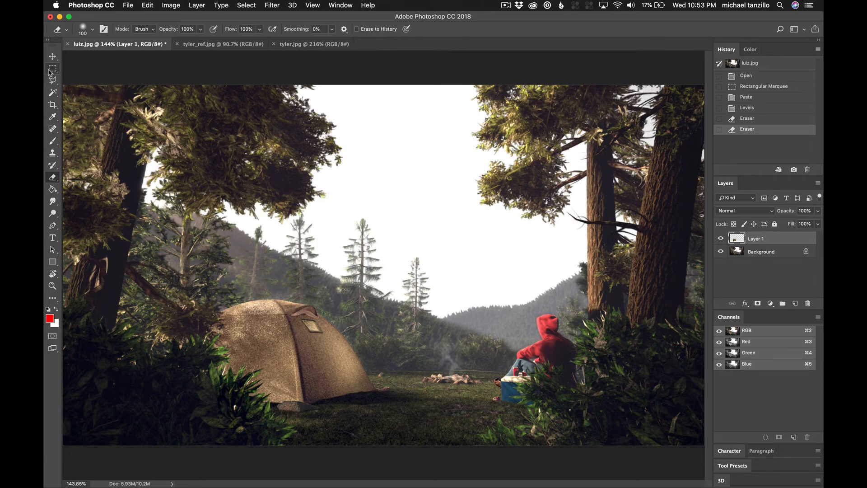
mouse_move(91, 302)
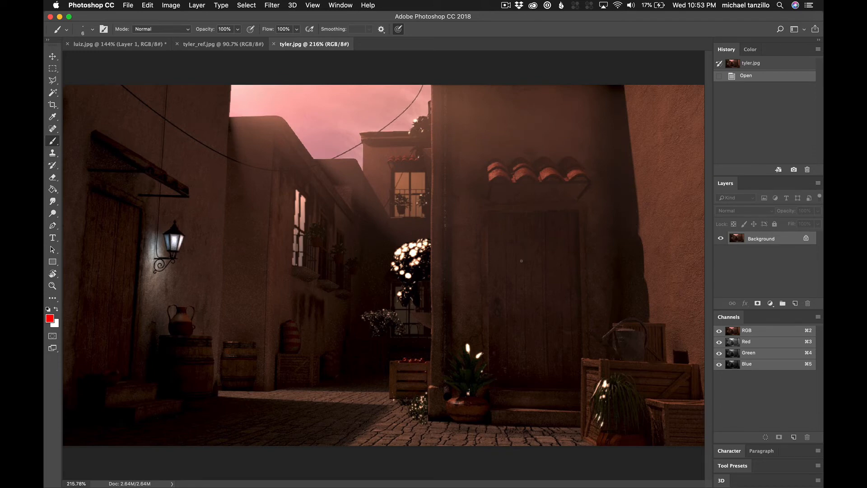
mouse_move(238, 26)
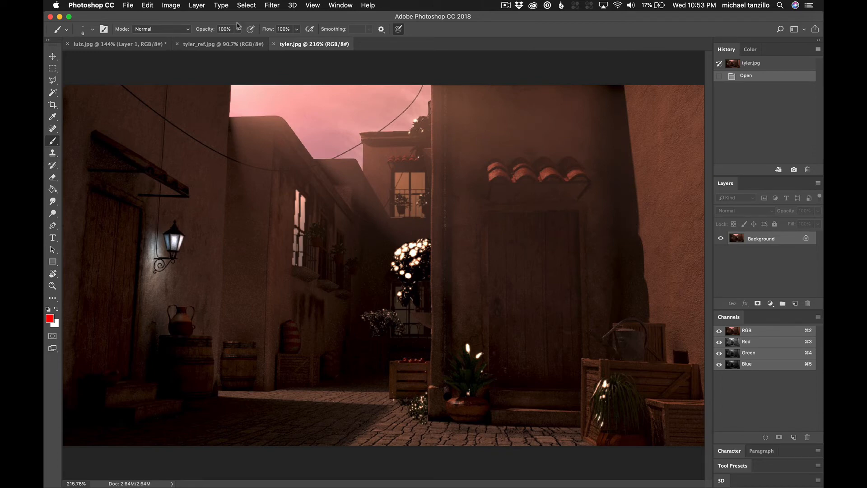
Bring the tyler_ref.jpg alley reference collage into view
left_click(216, 43)
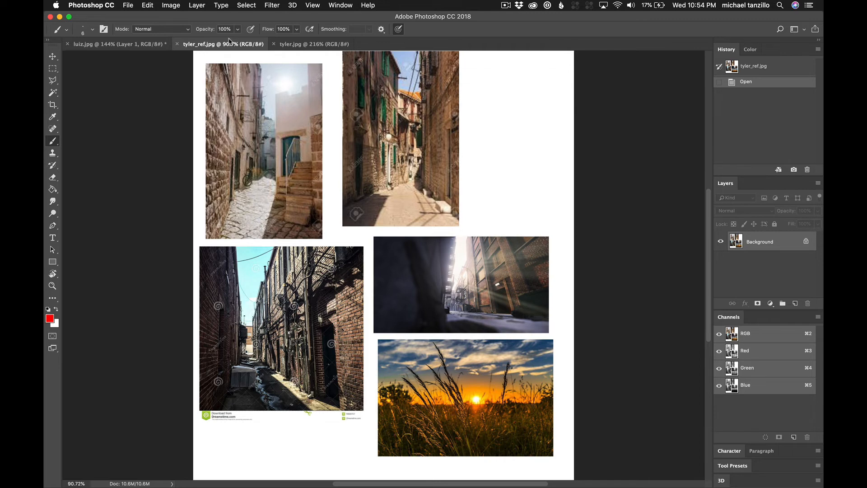
Flip between the tyler.jpg alley render and its reference photos to compare the sky
left_click(314, 44)
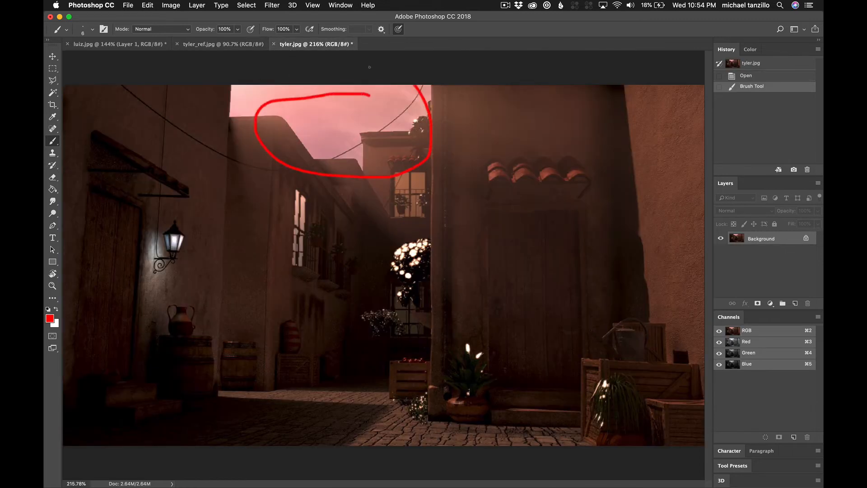
left_click(221, 44)
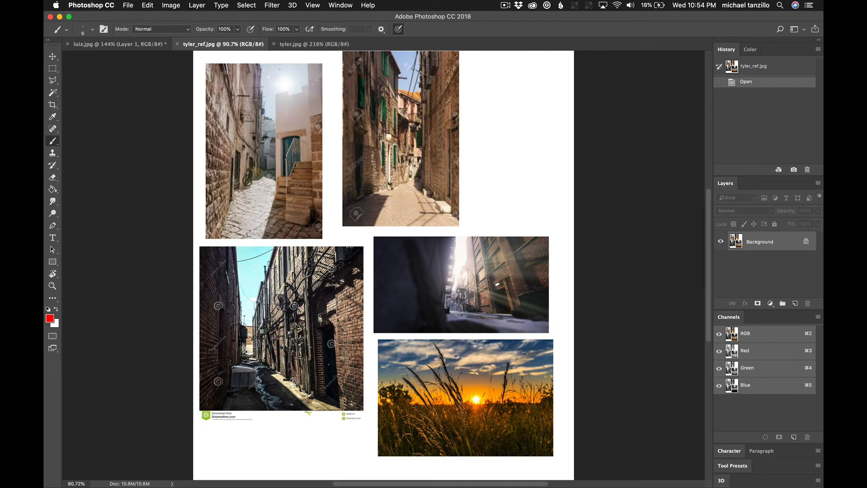
left_click(312, 43)
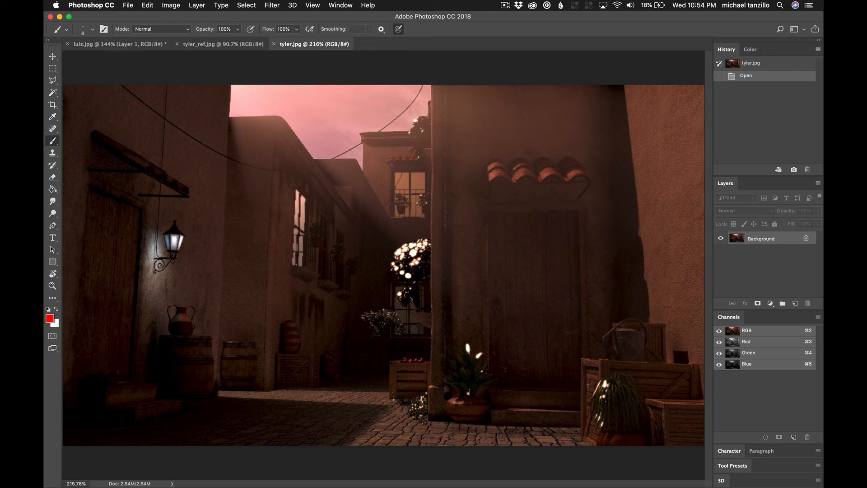
mouse_move(789, 114)
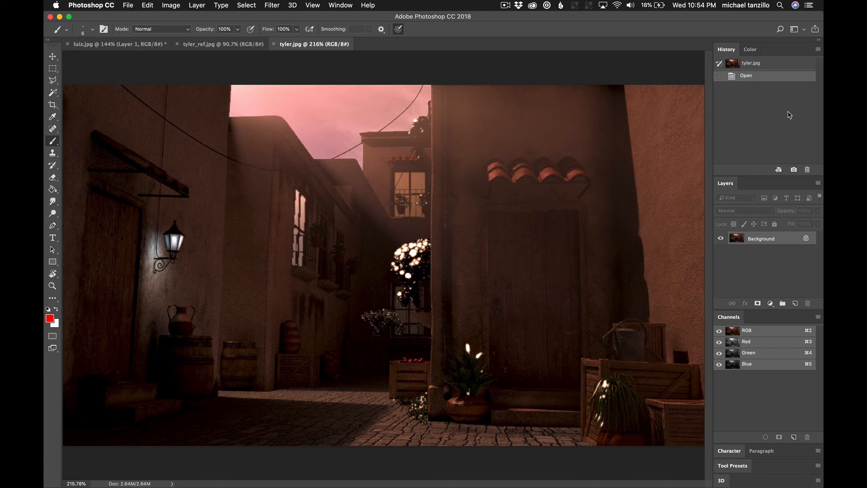
Close the luiz.jpg campsite render without saving changes
left_click(221, 43)
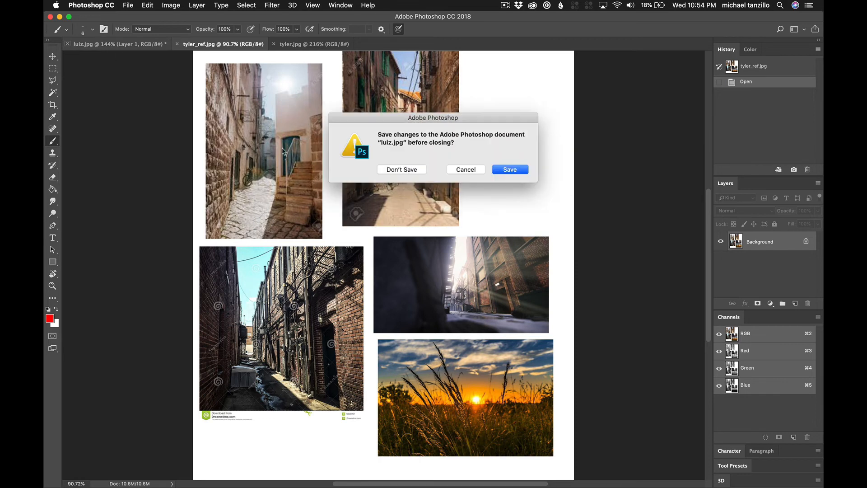
left_click(401, 169)
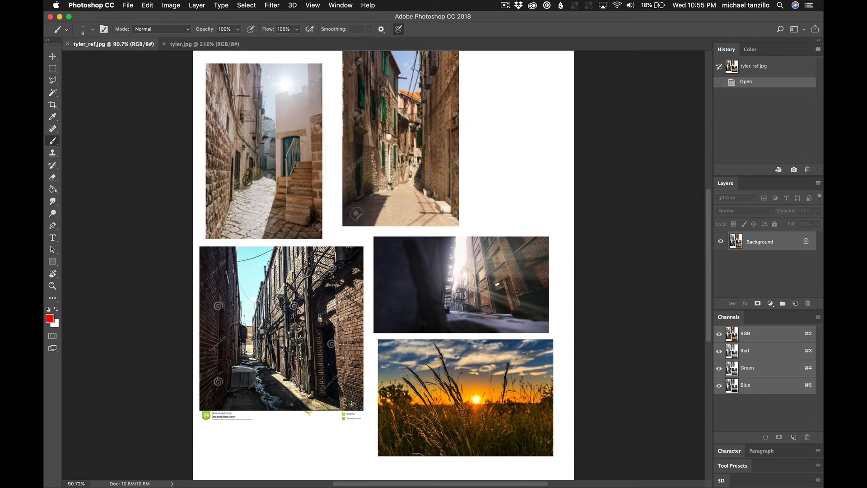
left_click_drag(289, 92, 324, 117)
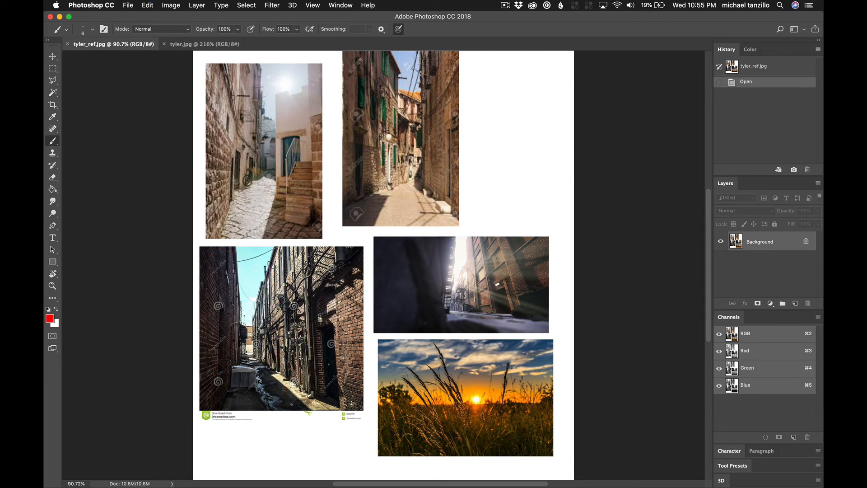
Return to the tyler.jpg dusk alley render
left_click(205, 44)
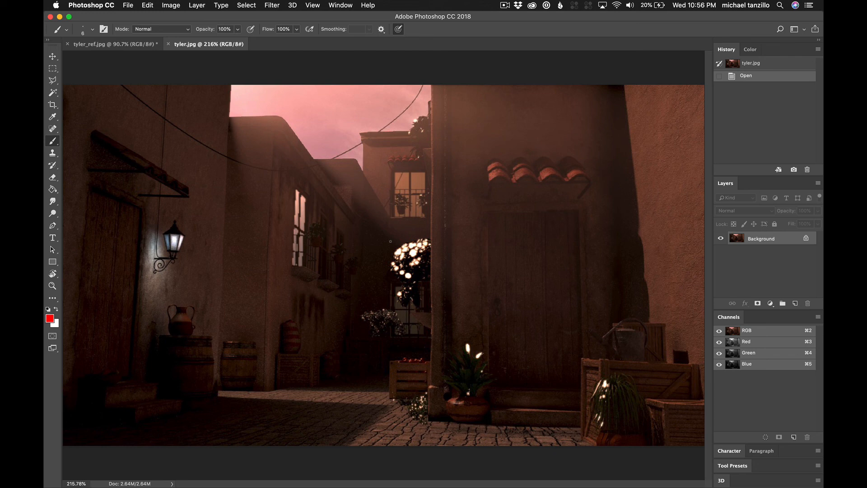
mouse_move(313, 184)
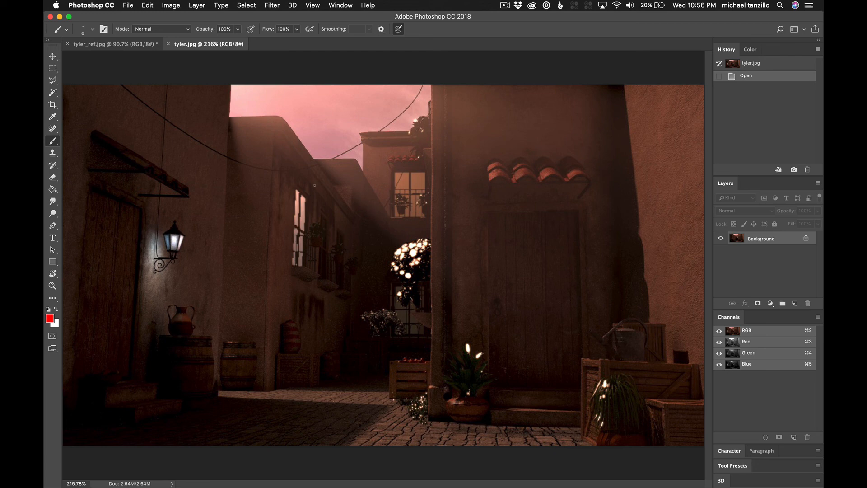